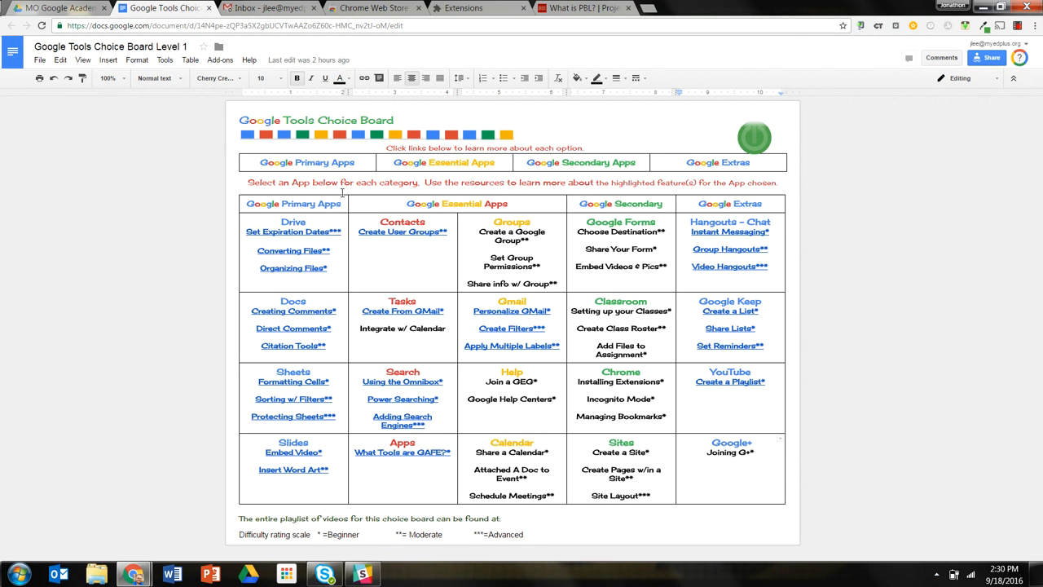
# Switch to the 'What is PBL?' tab showing the bie.org article
pyautogui.click(578, 8)
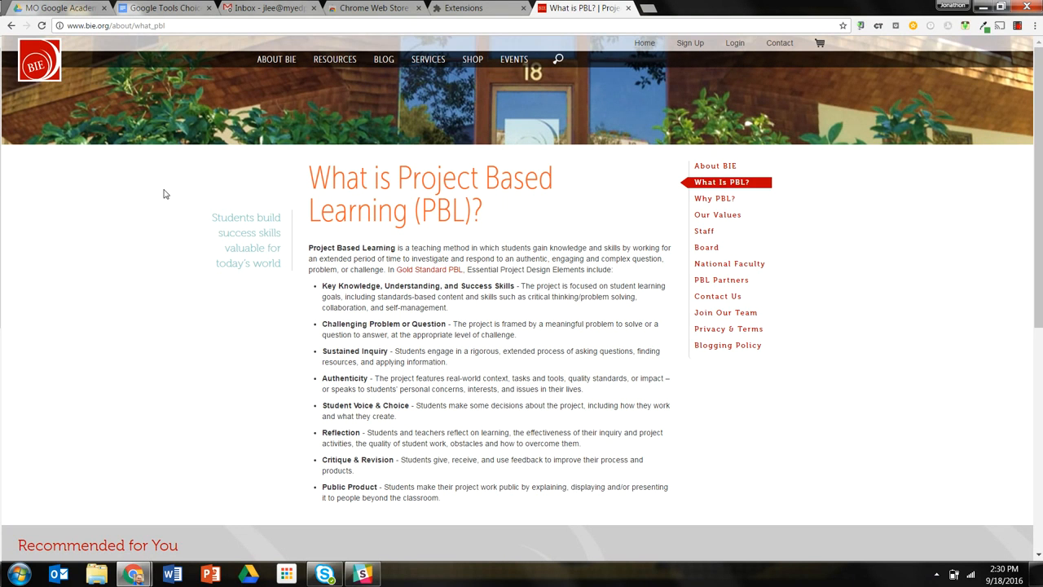
pyautogui.moveTo(472, 215)
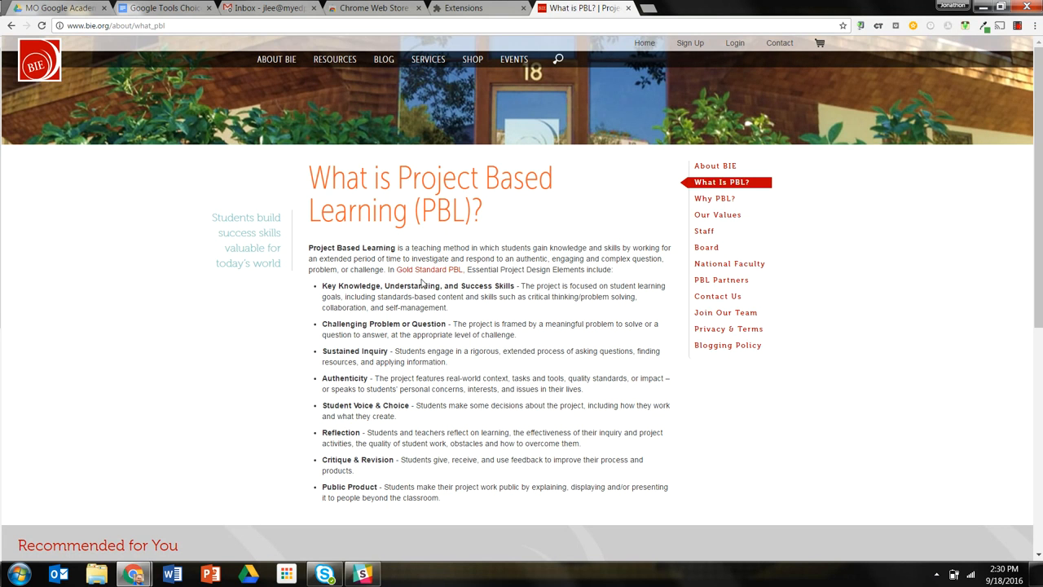
pyautogui.moveTo(402, 309)
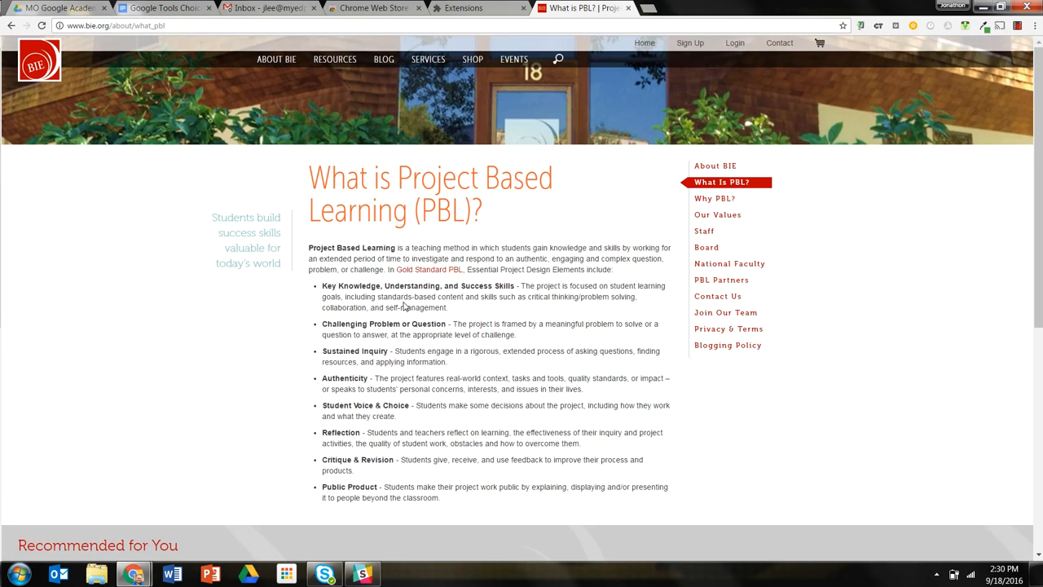
pyautogui.moveTo(860, 38)
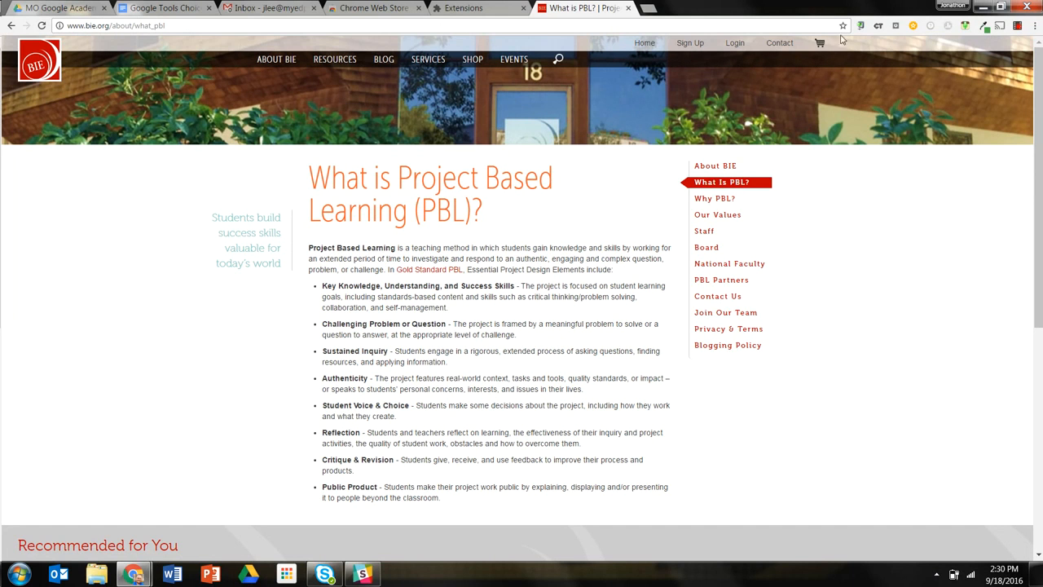
# Bookmark the page to the Bookmarks bar with its name cleared, icon only
pyautogui.click(841, 24)
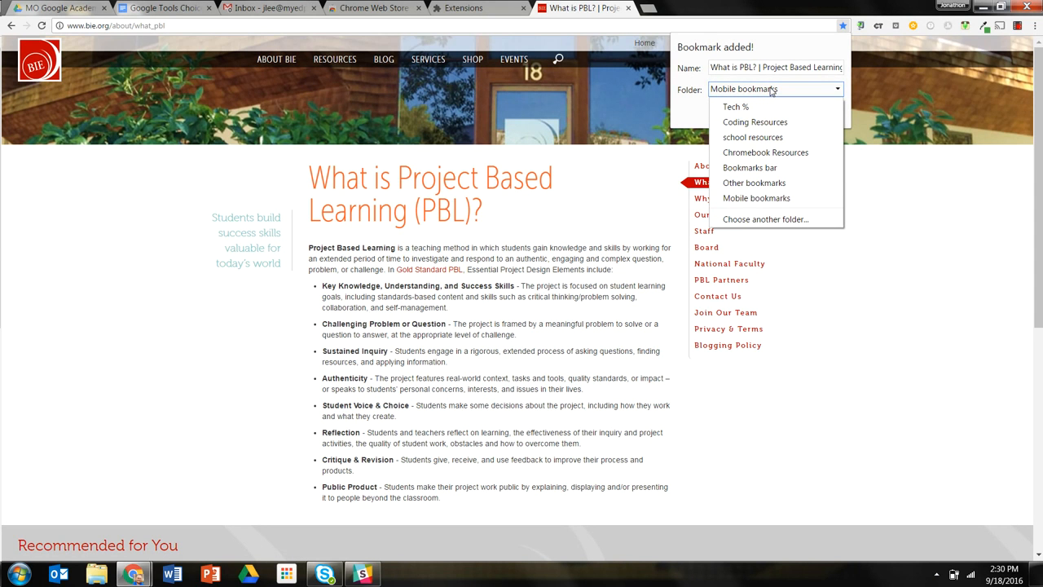
pyautogui.moveTo(749, 166)
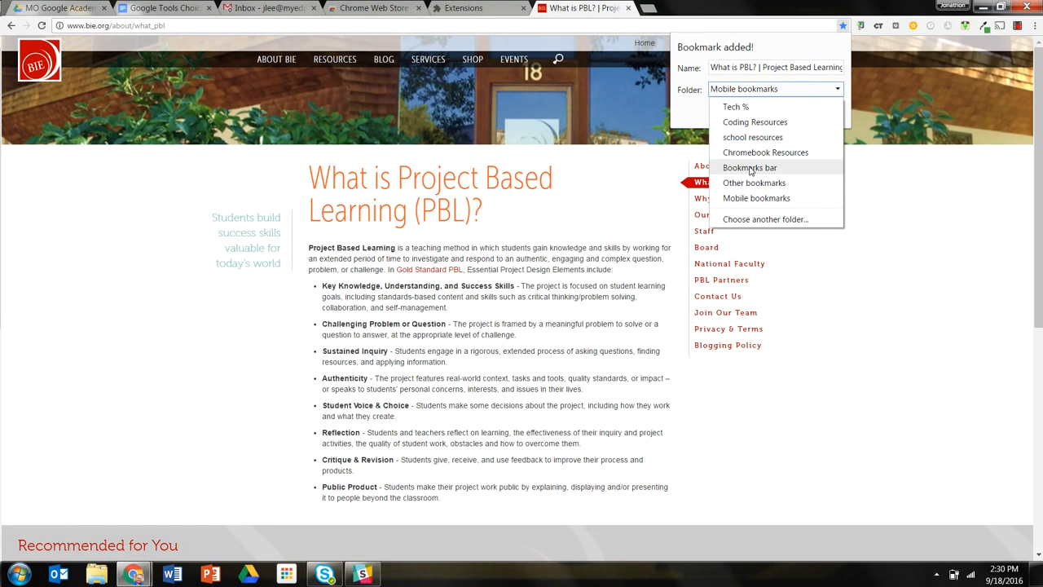
pyautogui.moveTo(731, 222)
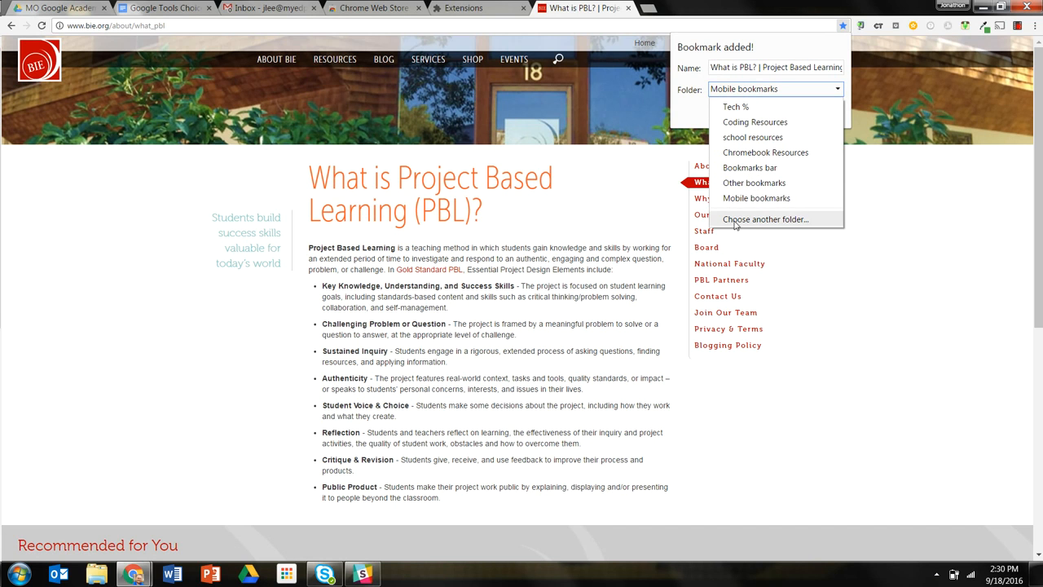
pyautogui.moveTo(752, 186)
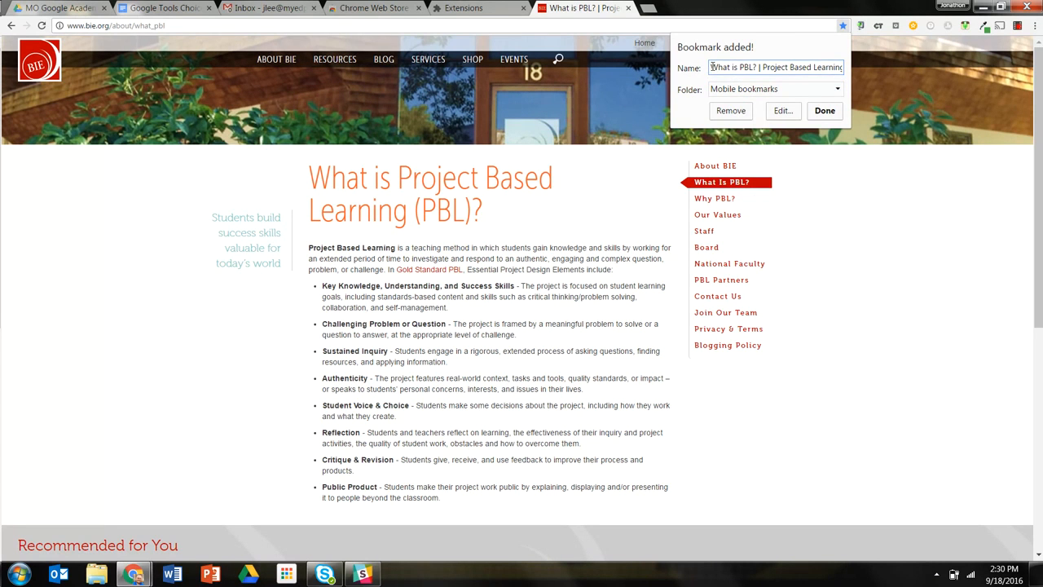
pyautogui.press('Ctrl+a')
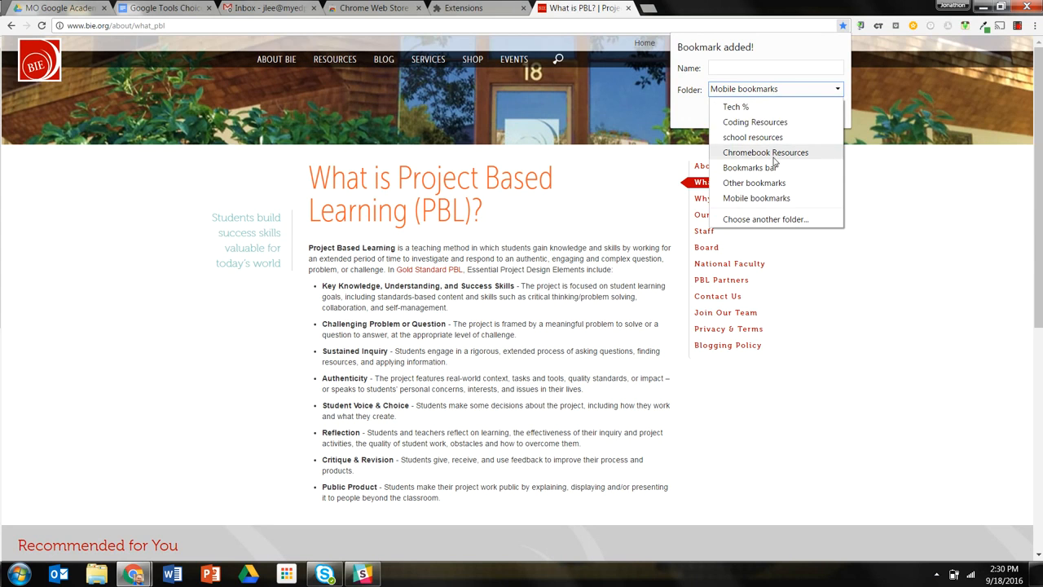
pyautogui.click(746, 166)
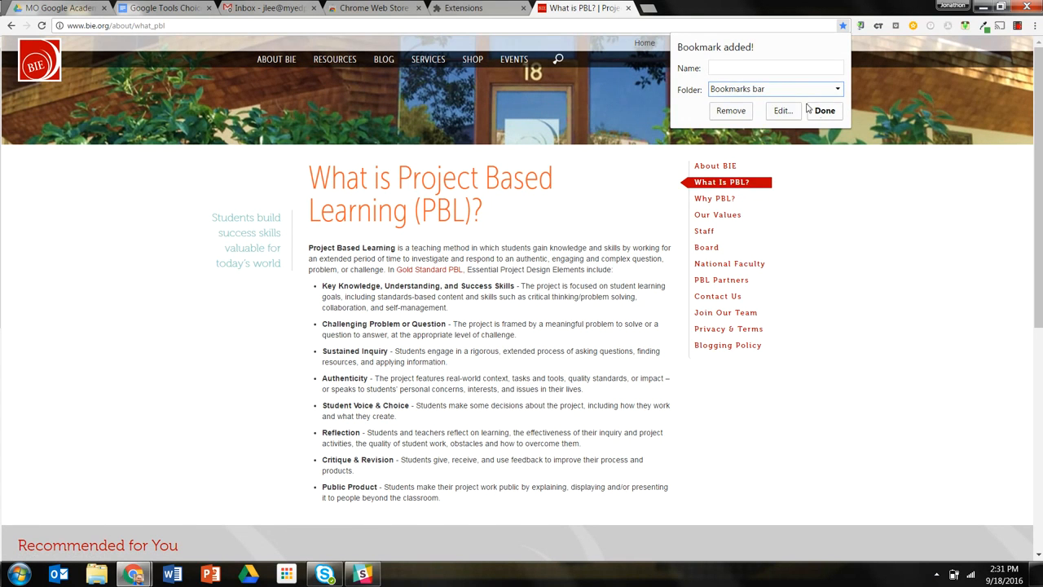
pyautogui.click(828, 111)
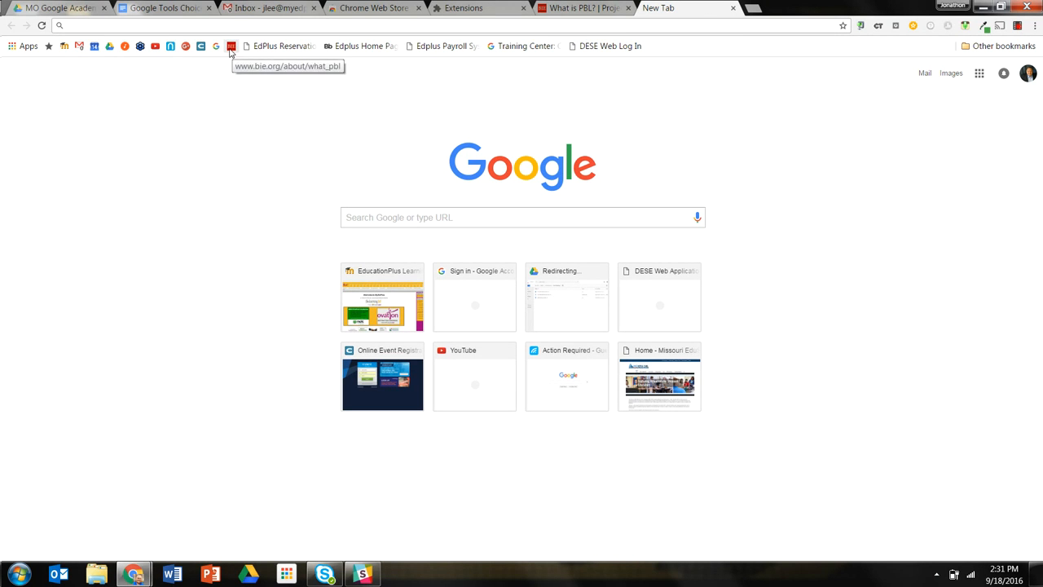
pyautogui.moveTo(228, 99)
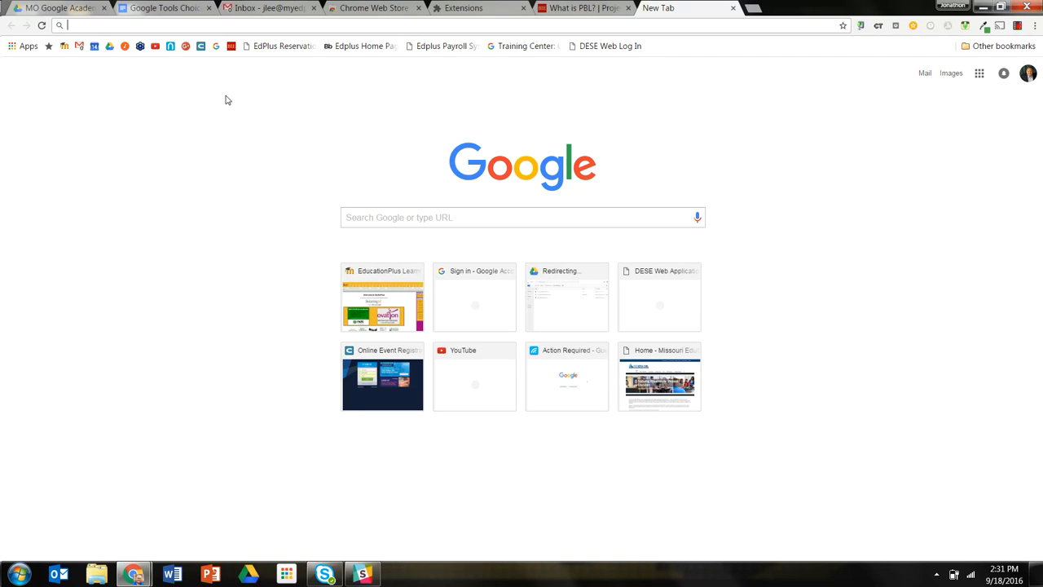
pyautogui.moveTo(224, 69)
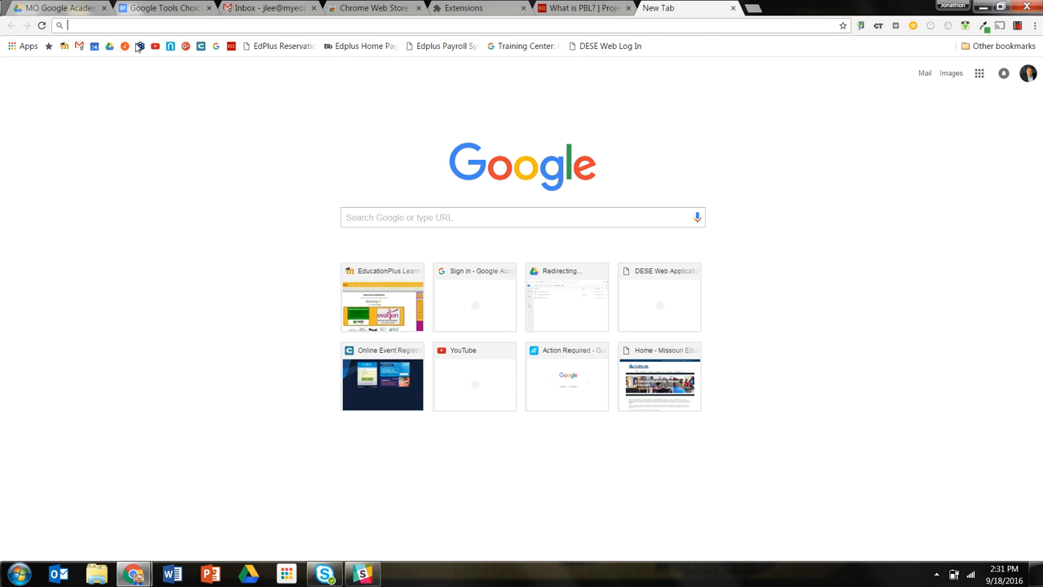
# Check the icon-only bie.org bookmark's options from a new tab, then return to the PBL page
pyautogui.rightClick(233, 45)
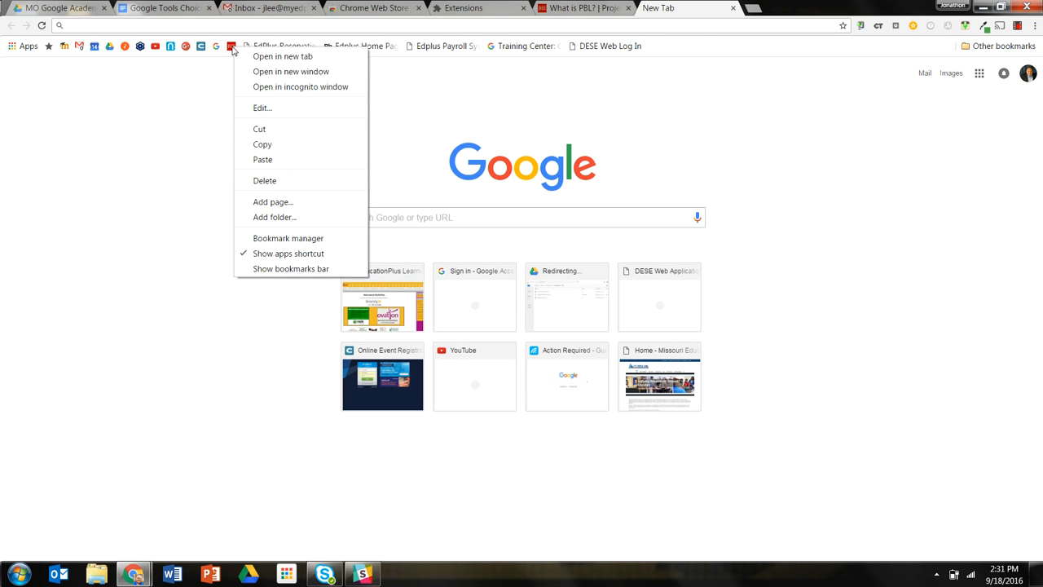
pyautogui.click(240, 109)
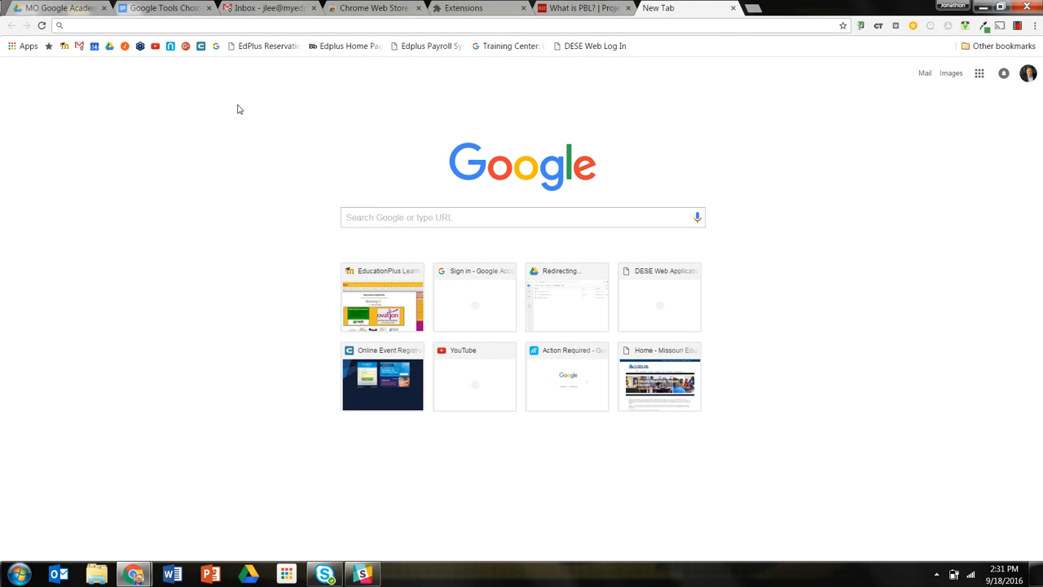
pyautogui.click(590, 9)
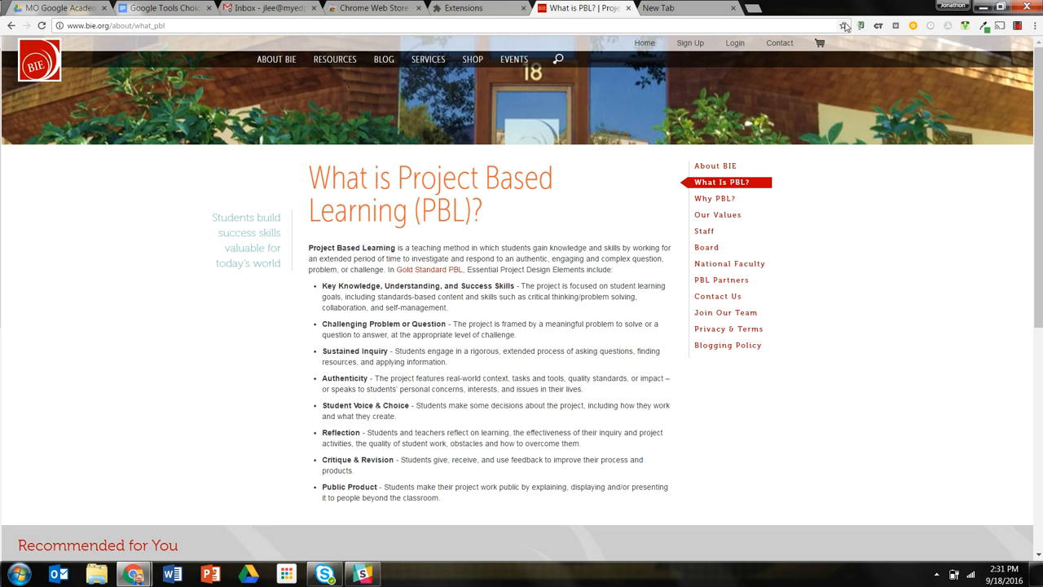
pyautogui.moveTo(844, 23)
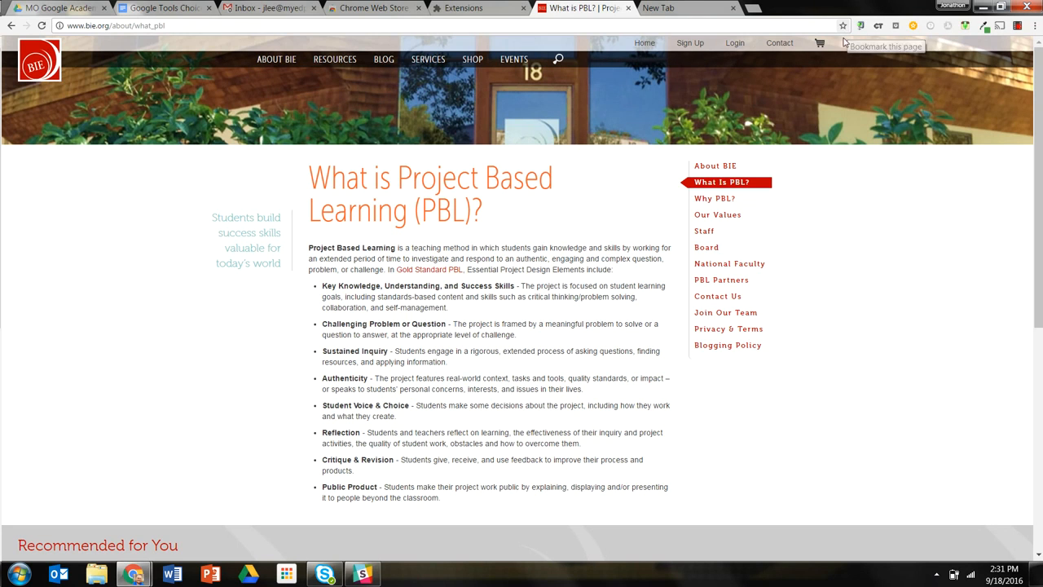
pyautogui.moveTo(847, 26)
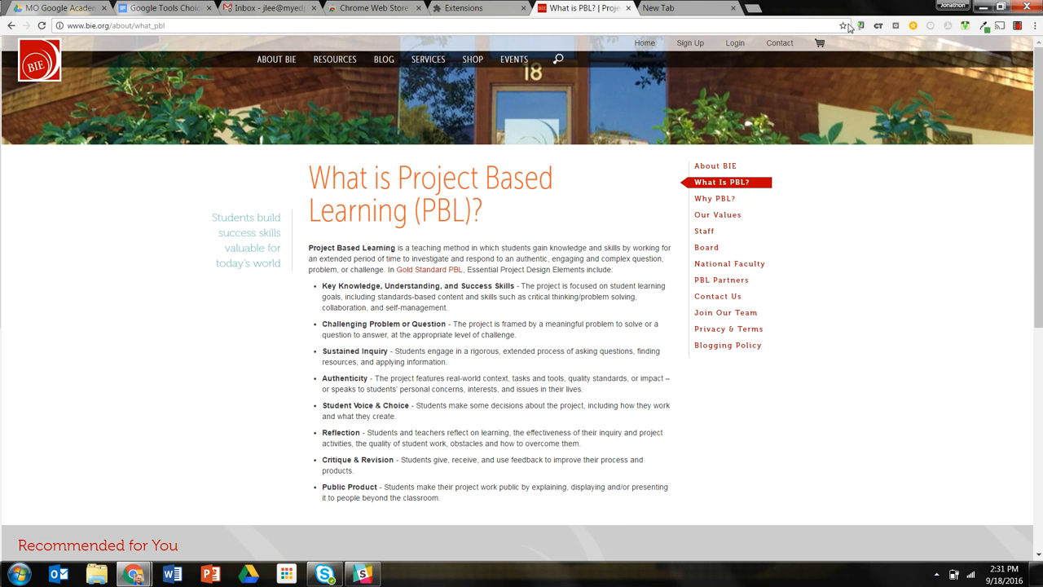
pyautogui.moveTo(844, 24)
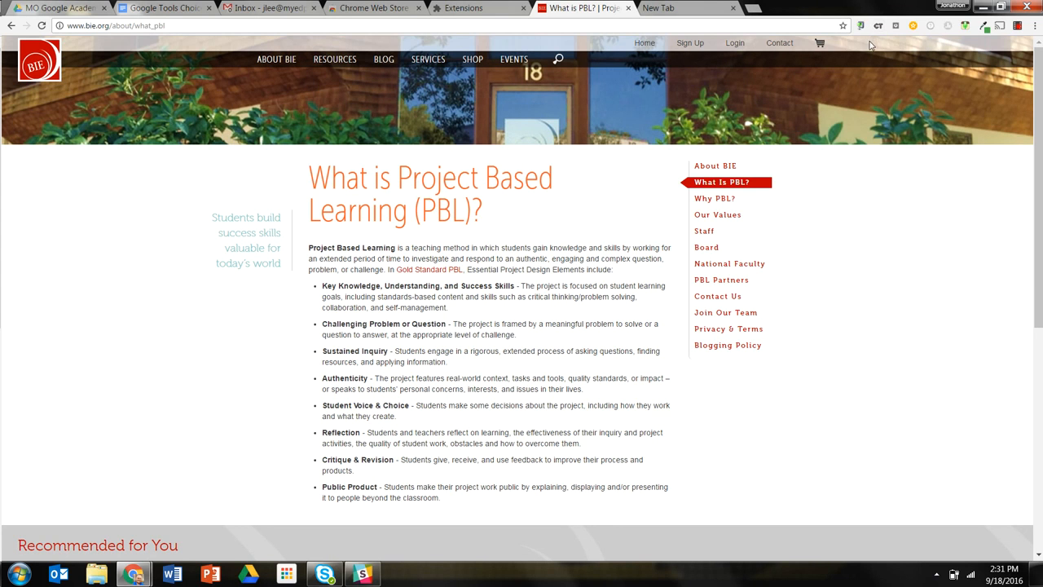
pyautogui.click(1036, 24)
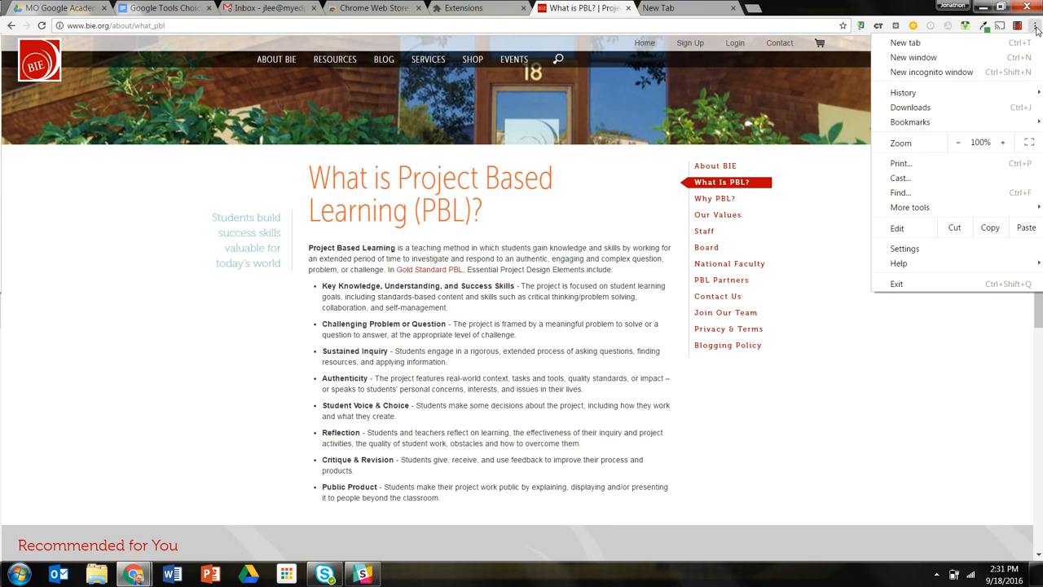
pyautogui.click(909, 120)
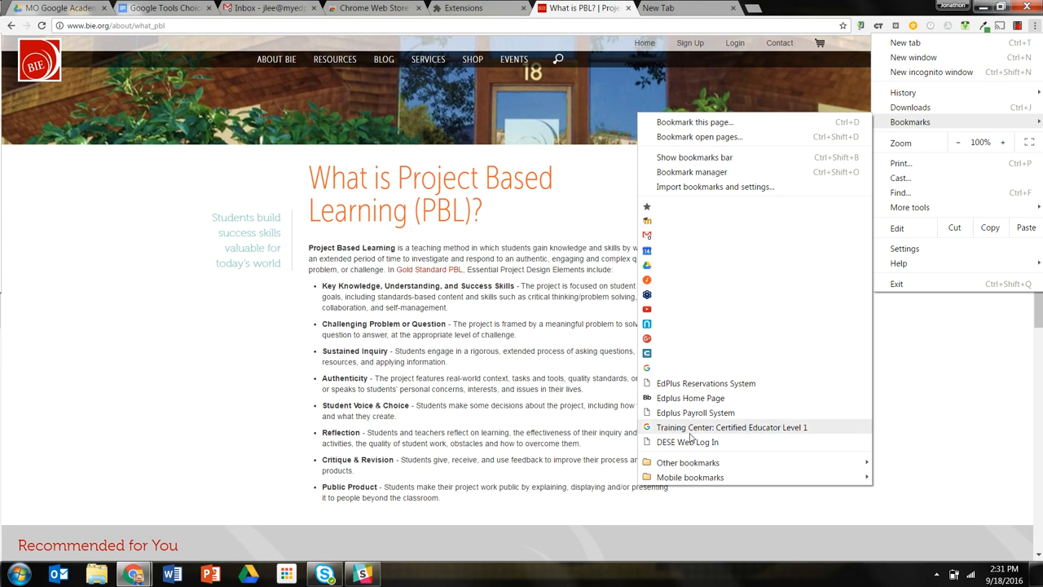
pyautogui.click(687, 462)
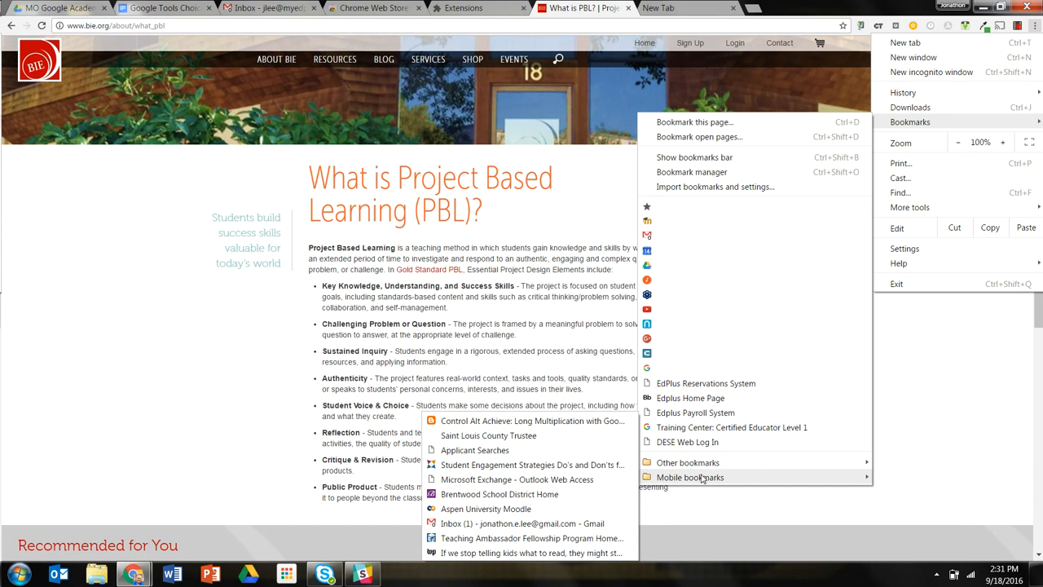
pyautogui.moveTo(694, 264)
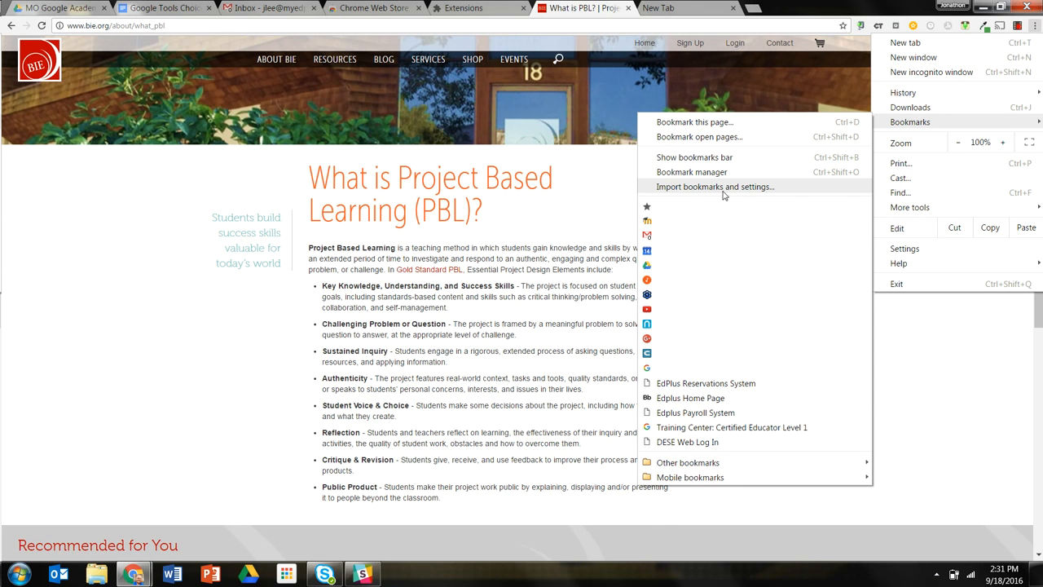
pyautogui.moveTo(800, 205)
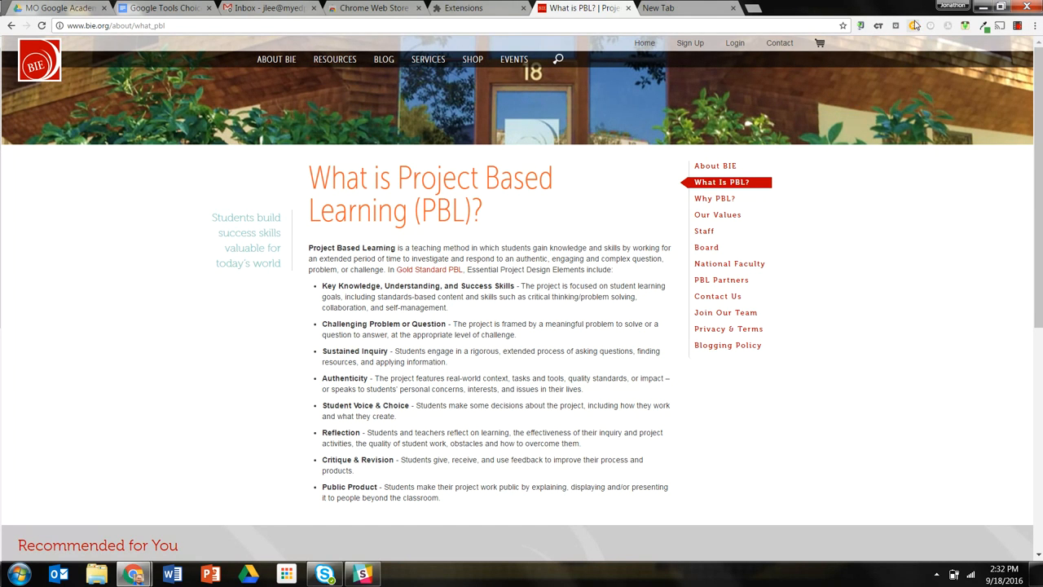
pyautogui.moveTo(919, 23)
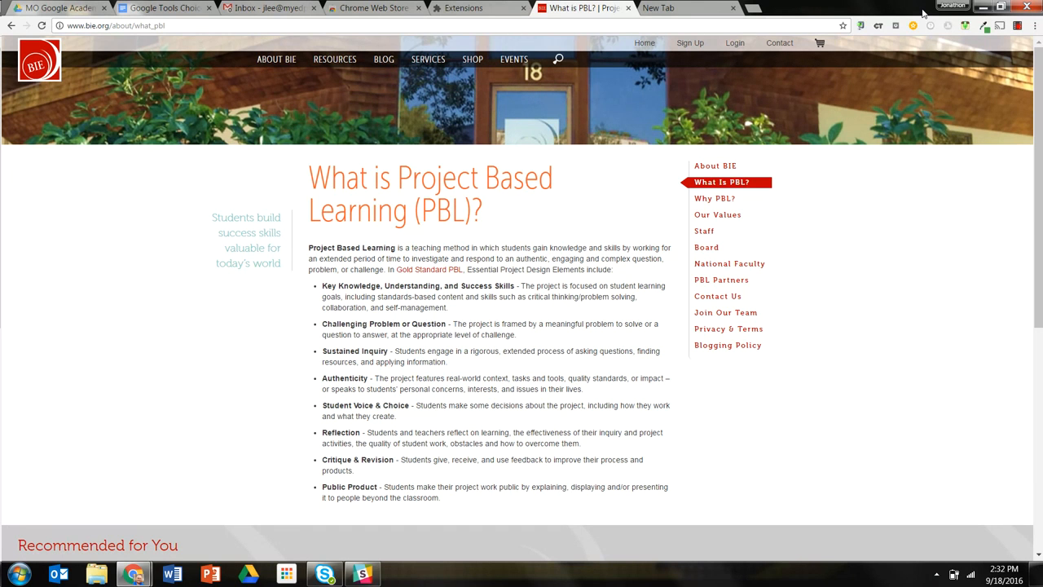
pyautogui.moveTo(913, 24)
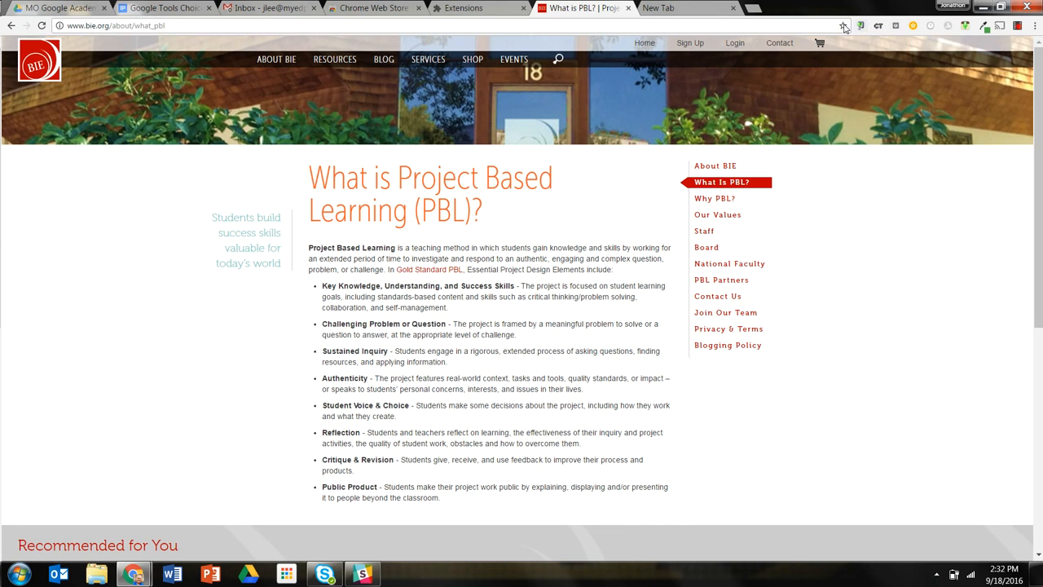
pyautogui.moveTo(844, 26)
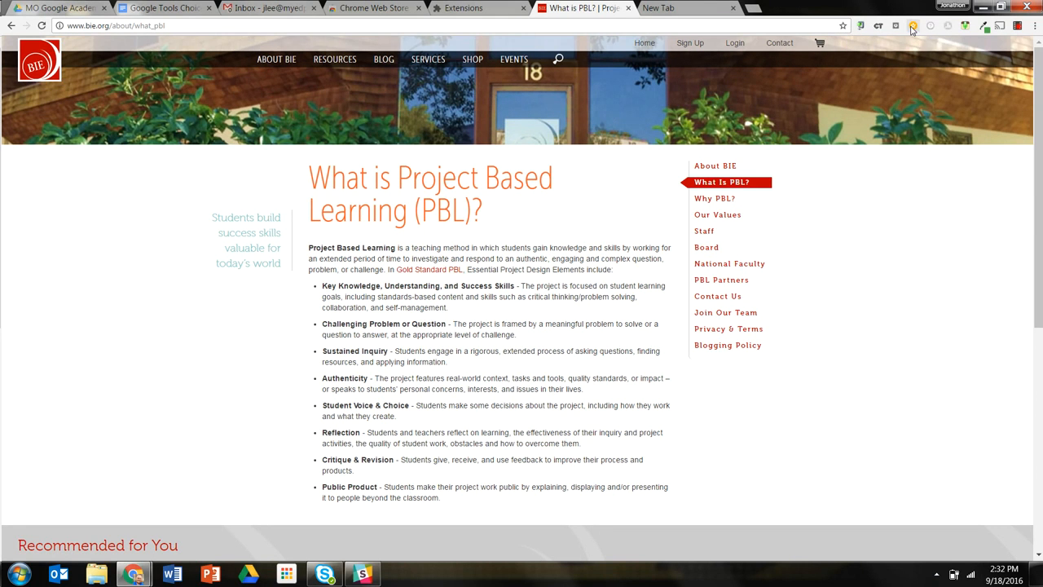
# Save the PBL page to Google with a photo thumbnail and show the available tags
pyautogui.click(913, 24)
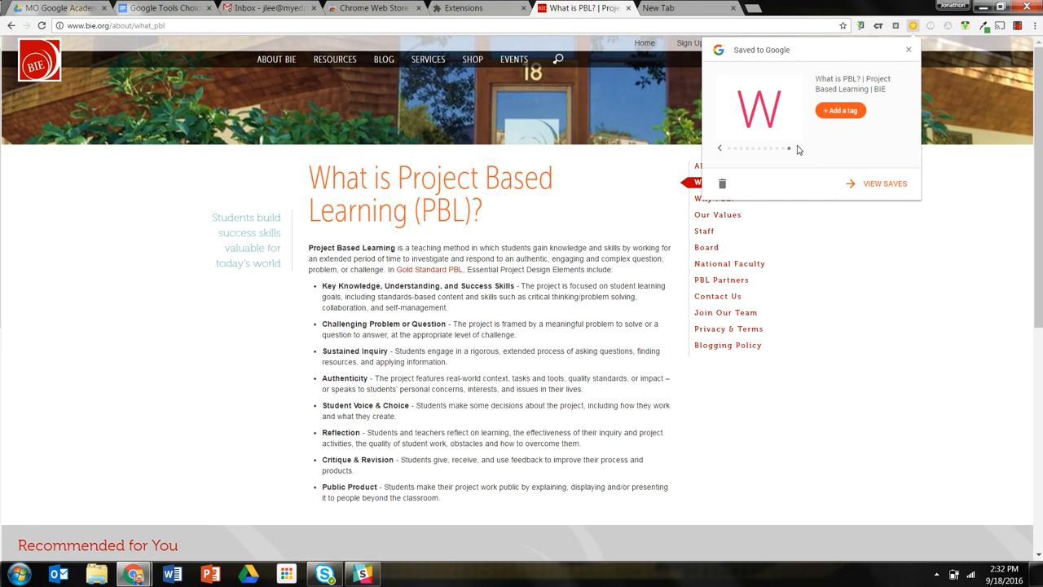
pyautogui.click(725, 146)
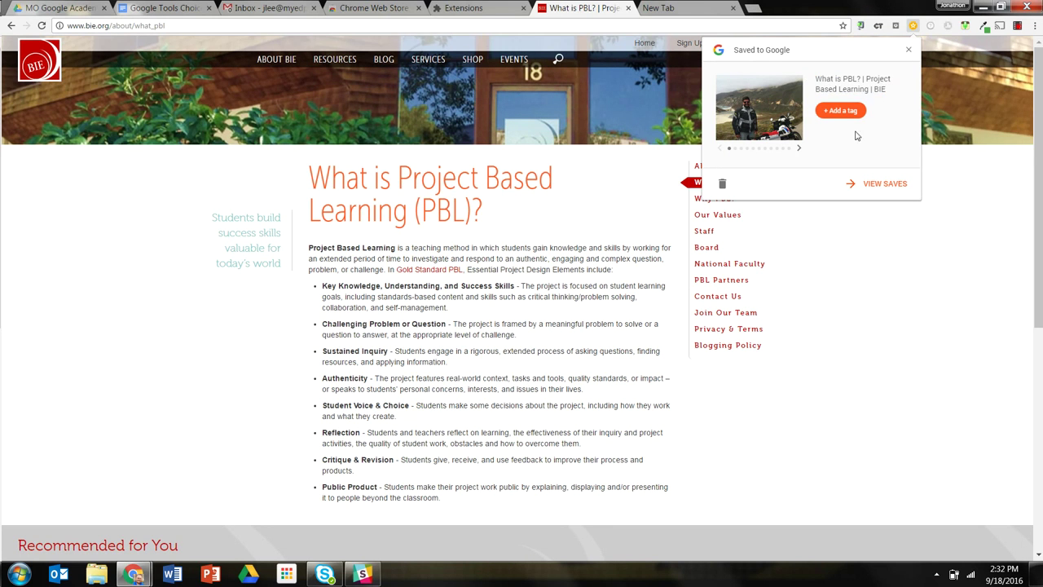
pyautogui.click(839, 110)
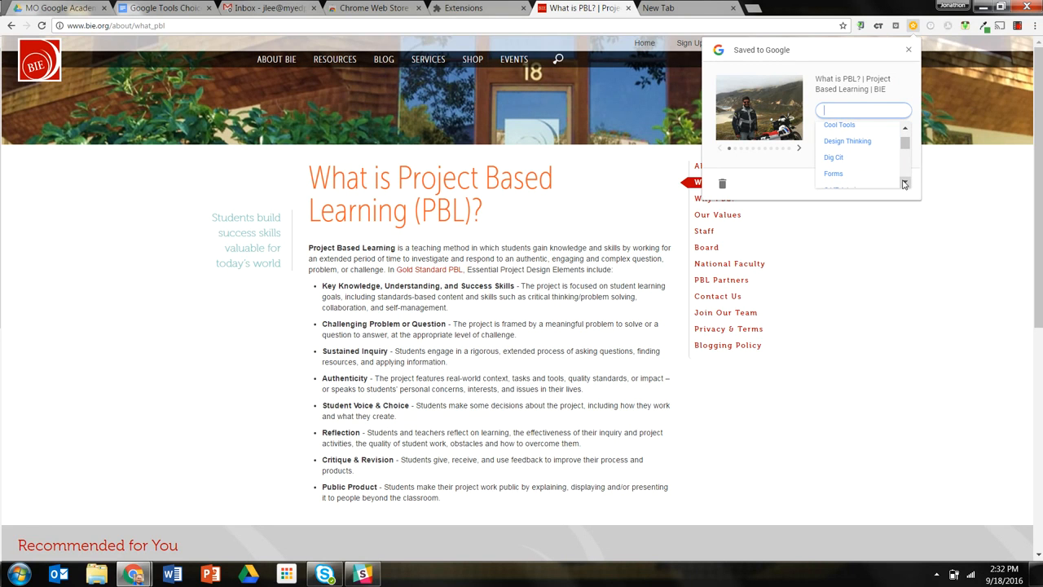
# Apply the 'PBL Tools' tag to the saved PBL page
pyautogui.scroll(-3)
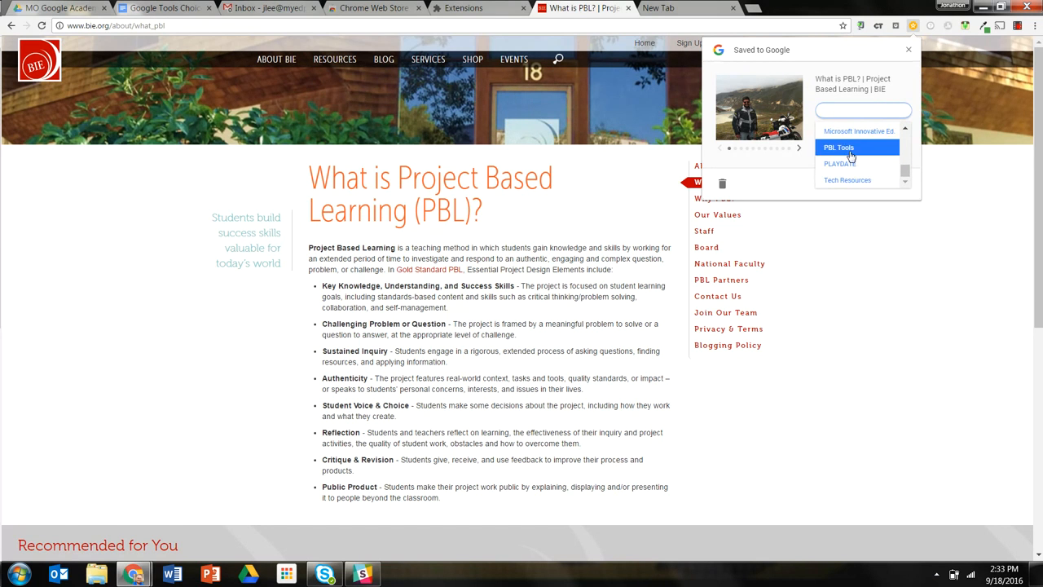
pyautogui.click(847, 146)
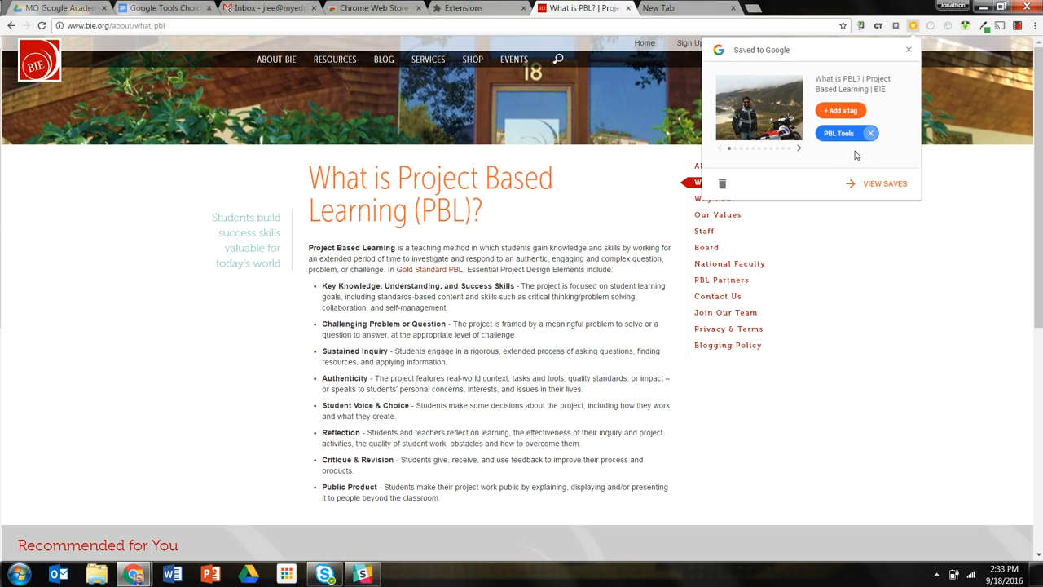
pyautogui.moveTo(839, 149)
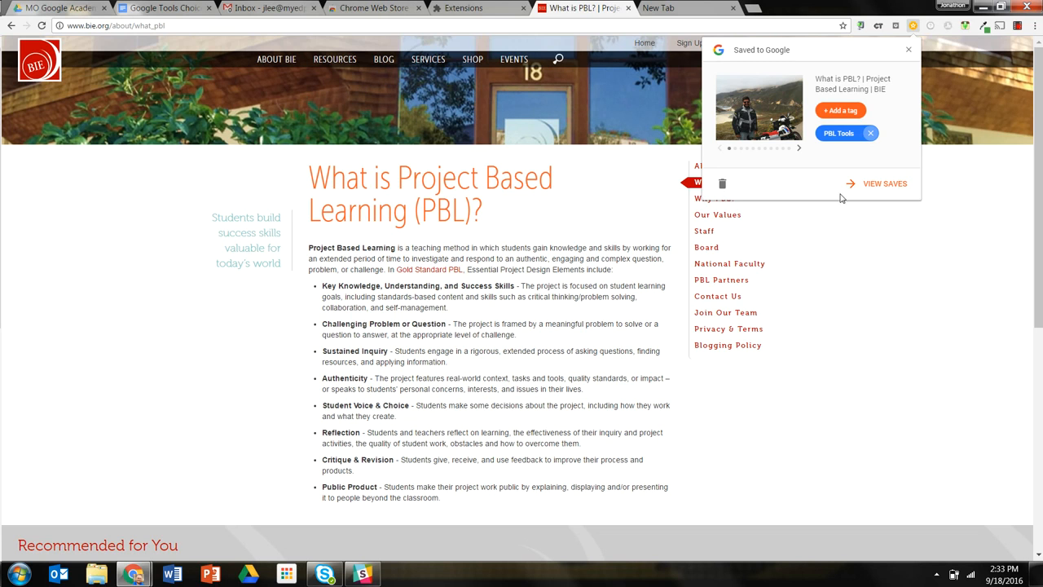
# View My Saves and toggle between All saves and the empty Tags view
pyautogui.click(884, 182)
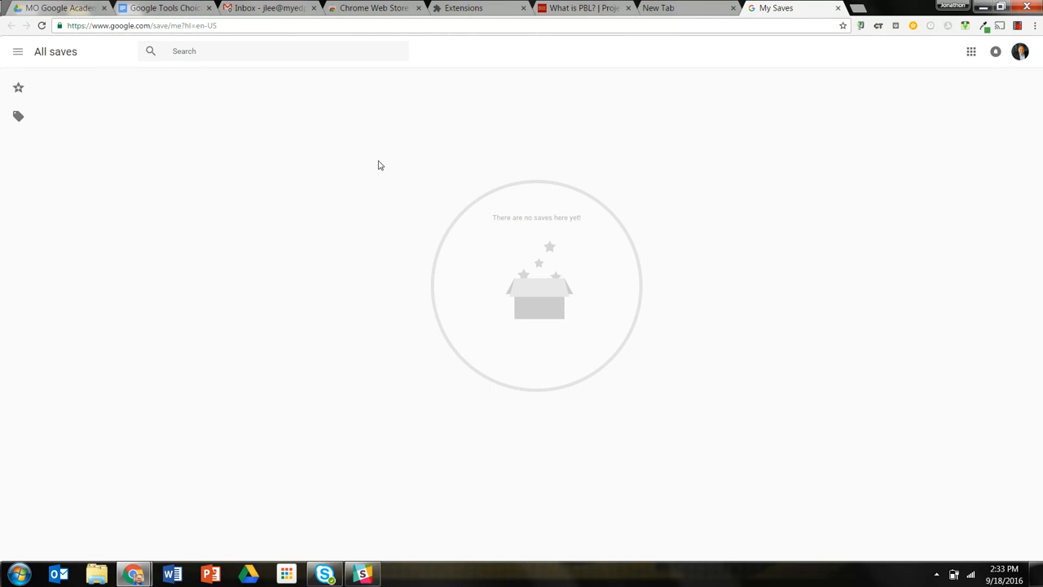
pyautogui.click(18, 111)
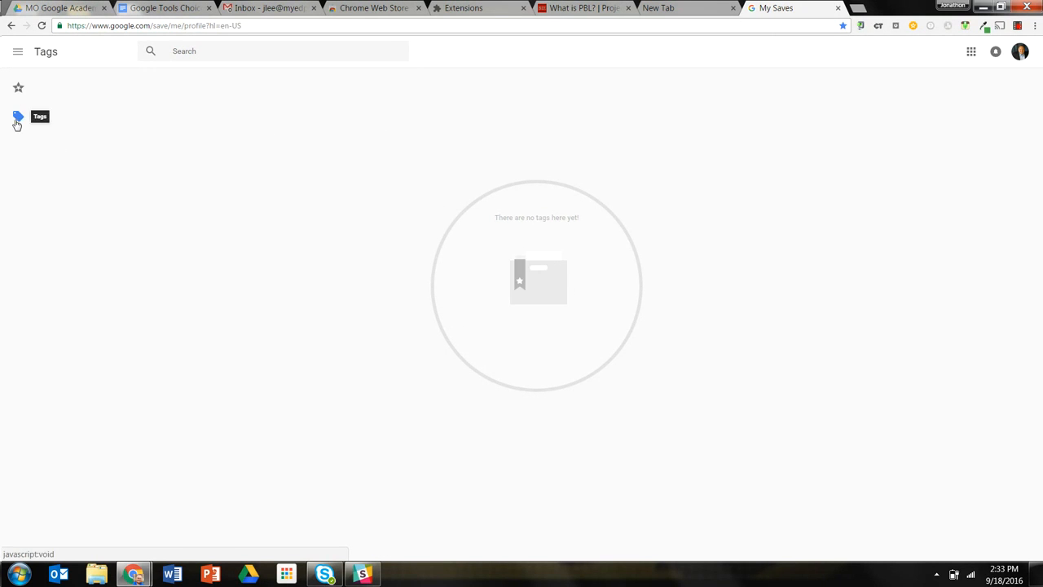
pyautogui.click(19, 85)
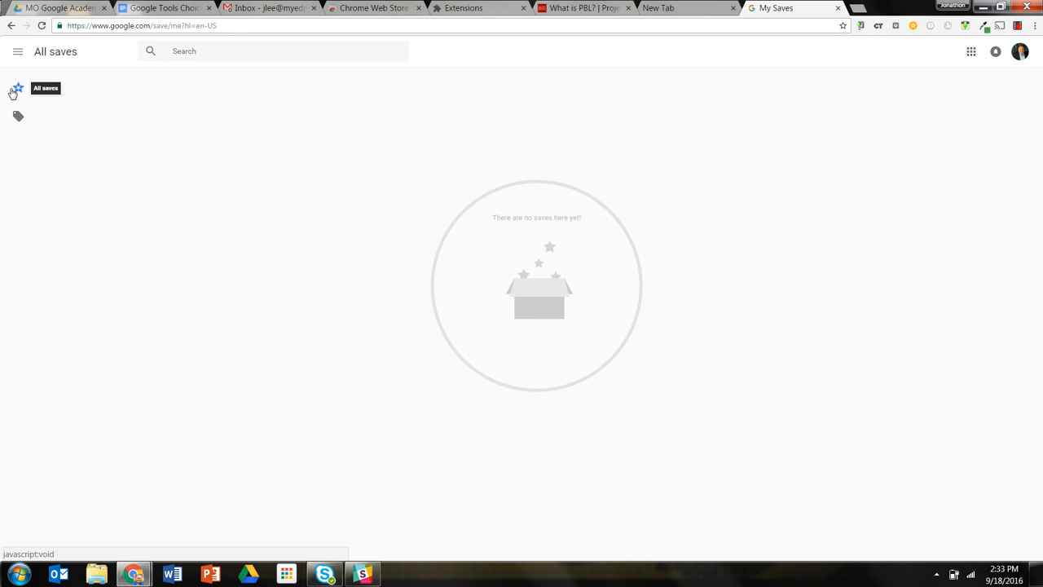
pyautogui.click(18, 119)
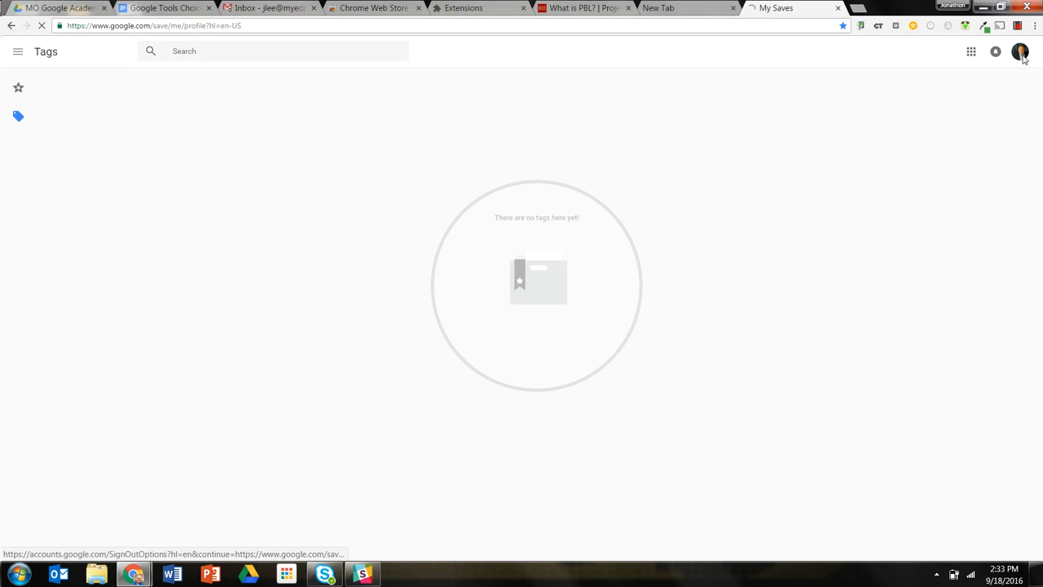
pyautogui.click(1031, 57)
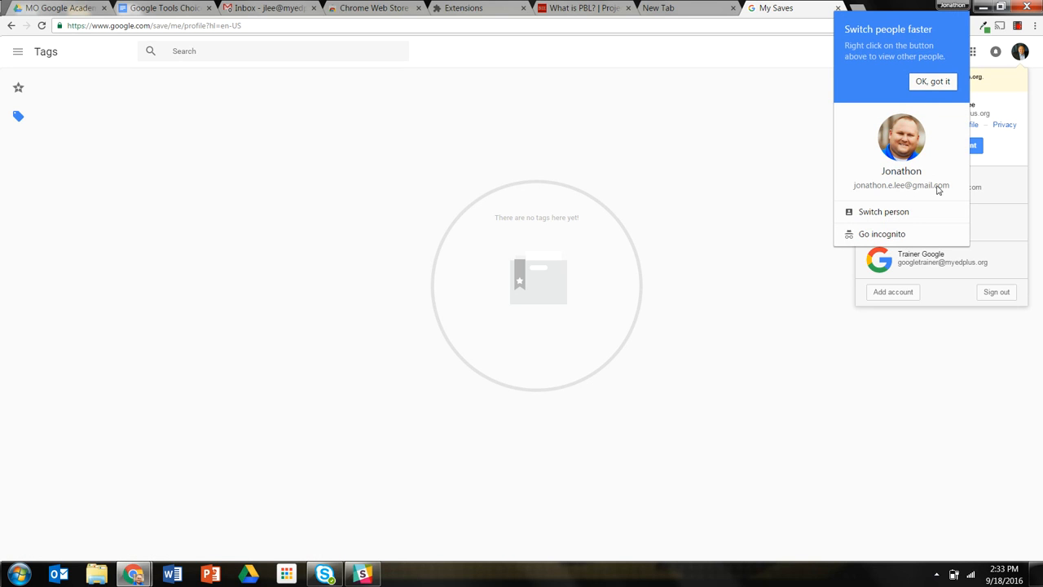
pyautogui.moveTo(901, 186)
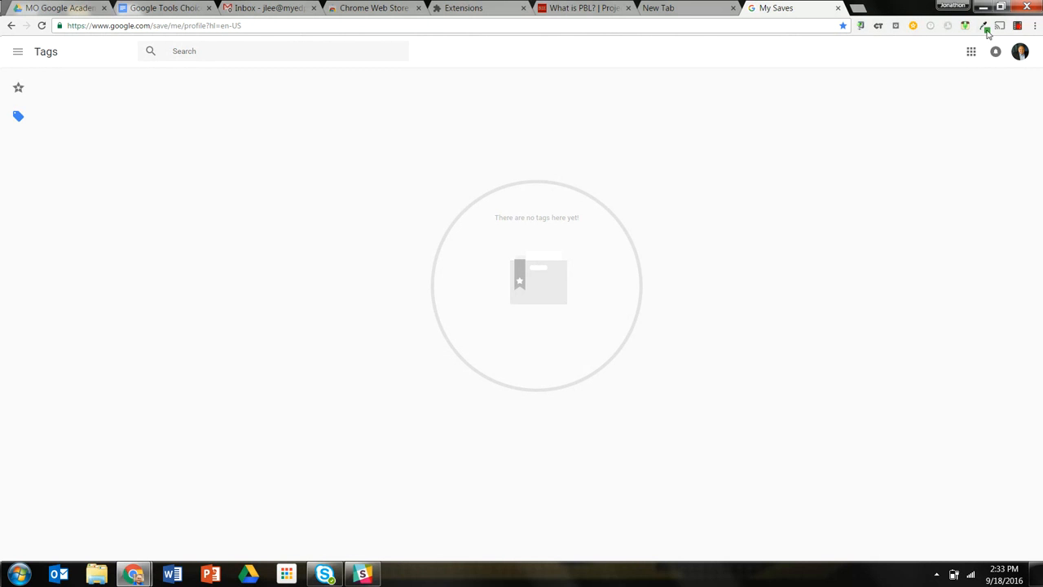
pyautogui.moveTo(951, 9)
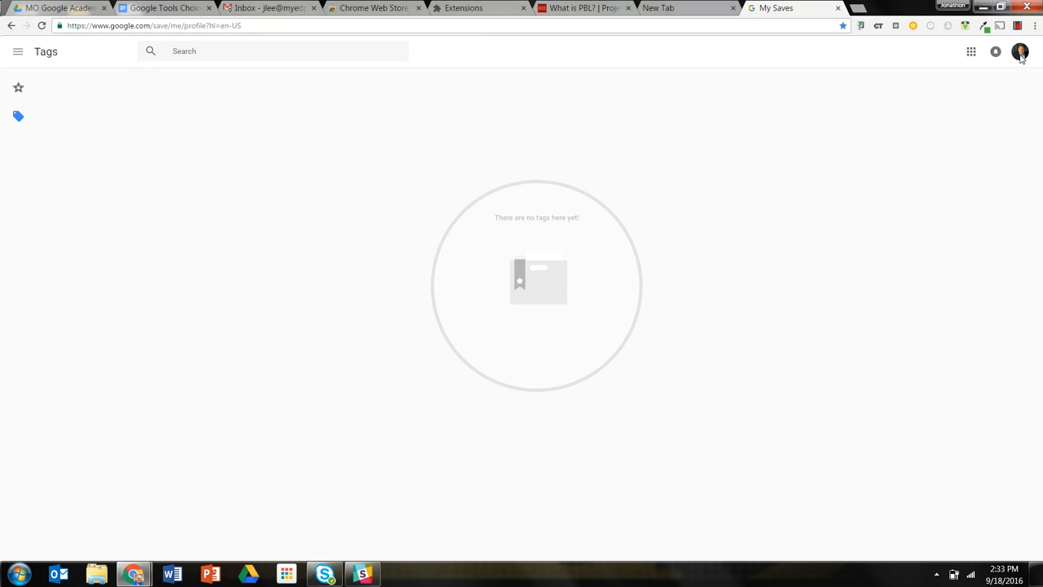
# Switch to the other Google account whose saves include 'What is PBL?'
pyautogui.click(1037, 59)
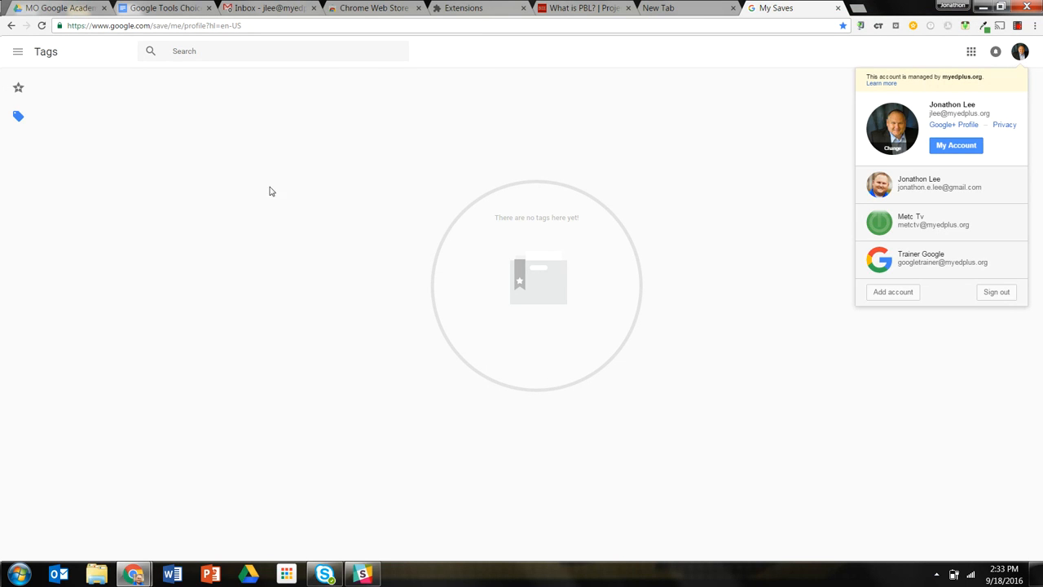
pyautogui.moveTo(955, 145)
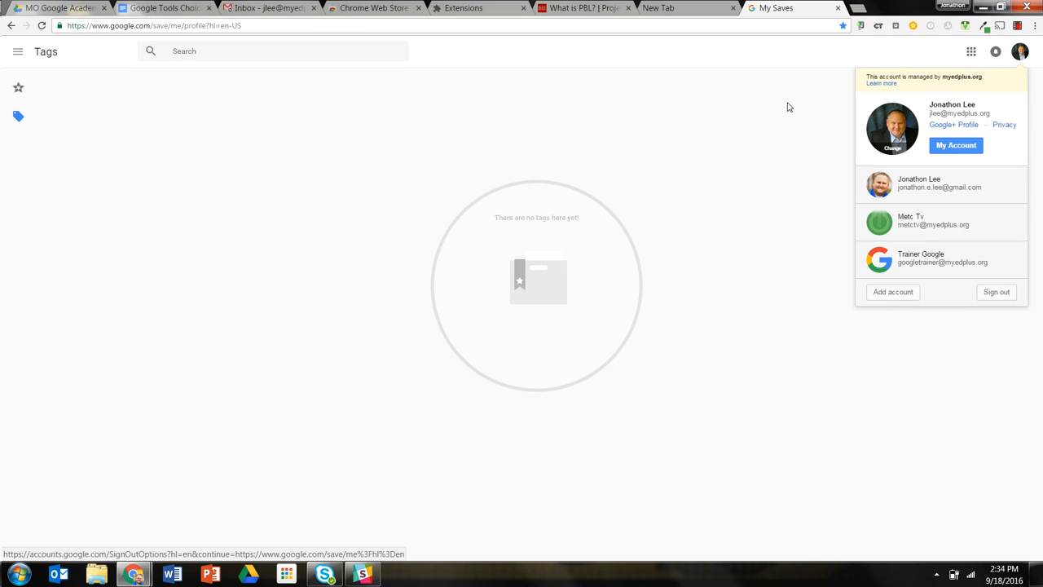
pyautogui.click(639, 186)
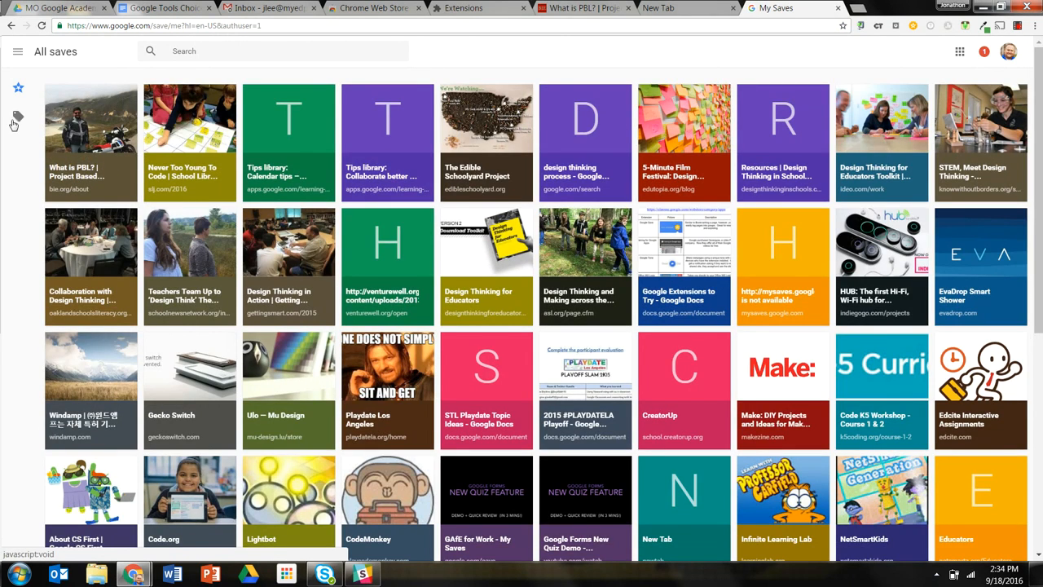
# Show the Tags view listing collections like Coding, Cool Tools, Design Thinking and PBL Tools
pyautogui.click(18, 117)
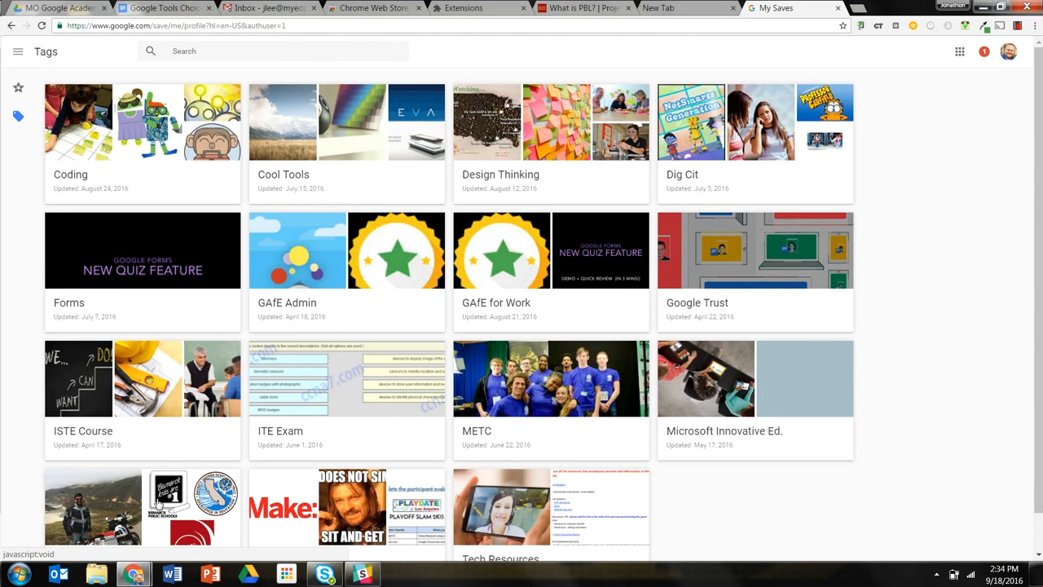
pyautogui.moveTo(19, 98)
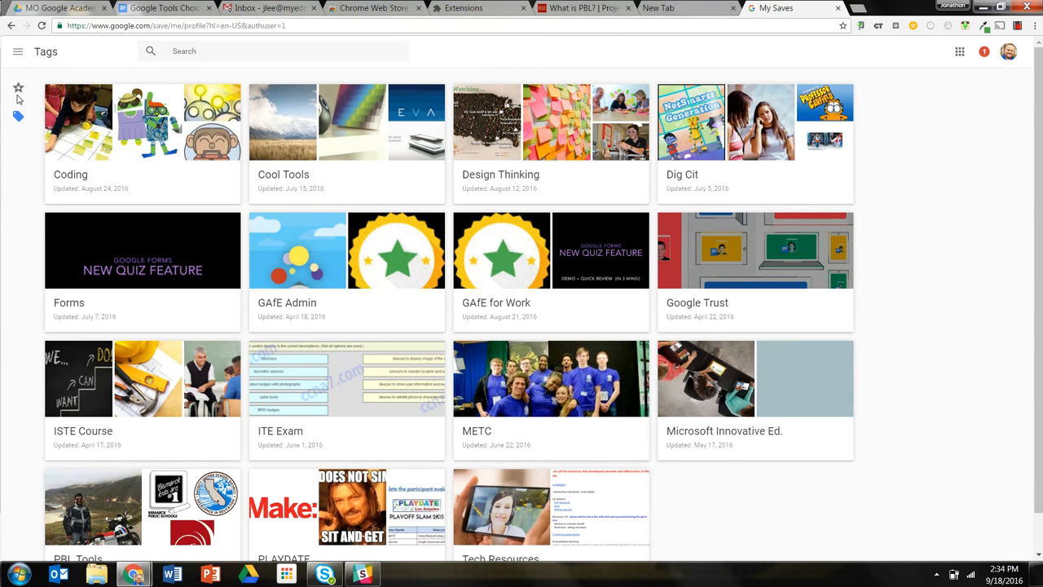
pyautogui.moveTo(179, 177)
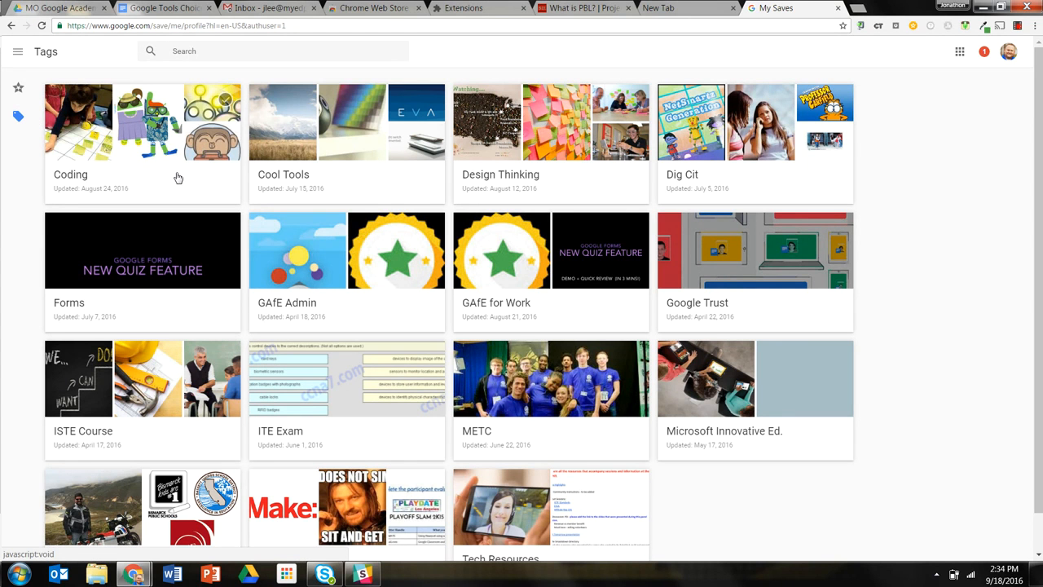
pyautogui.moveTo(746, 280)
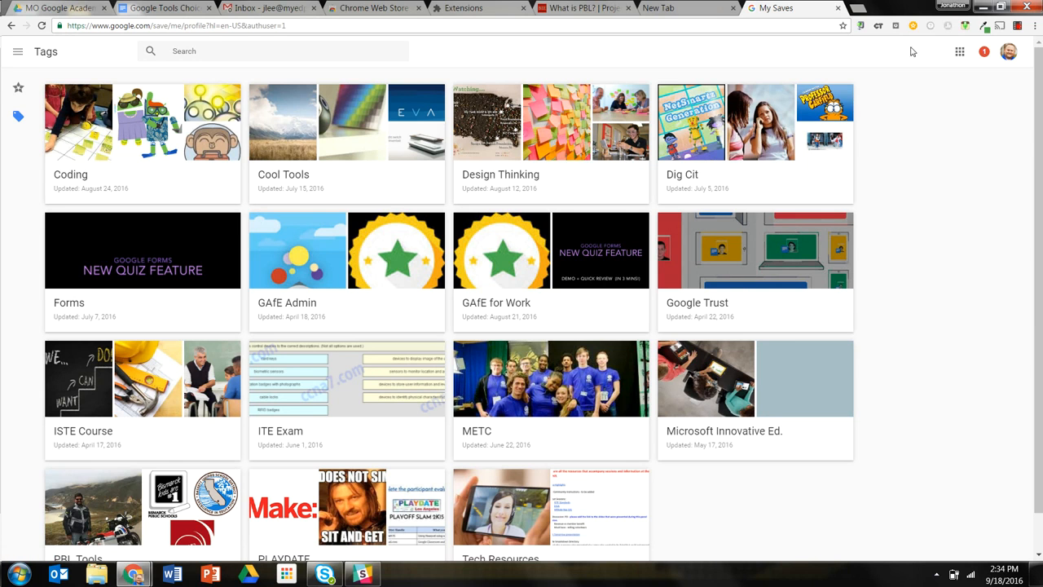
pyautogui.moveTo(909, 24)
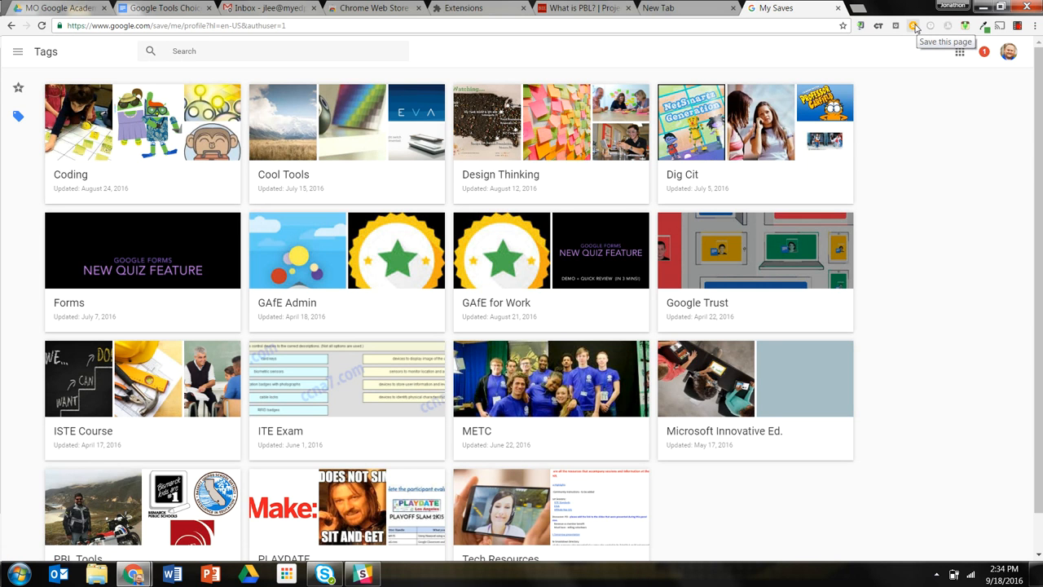
pyautogui.moveTo(919, 57)
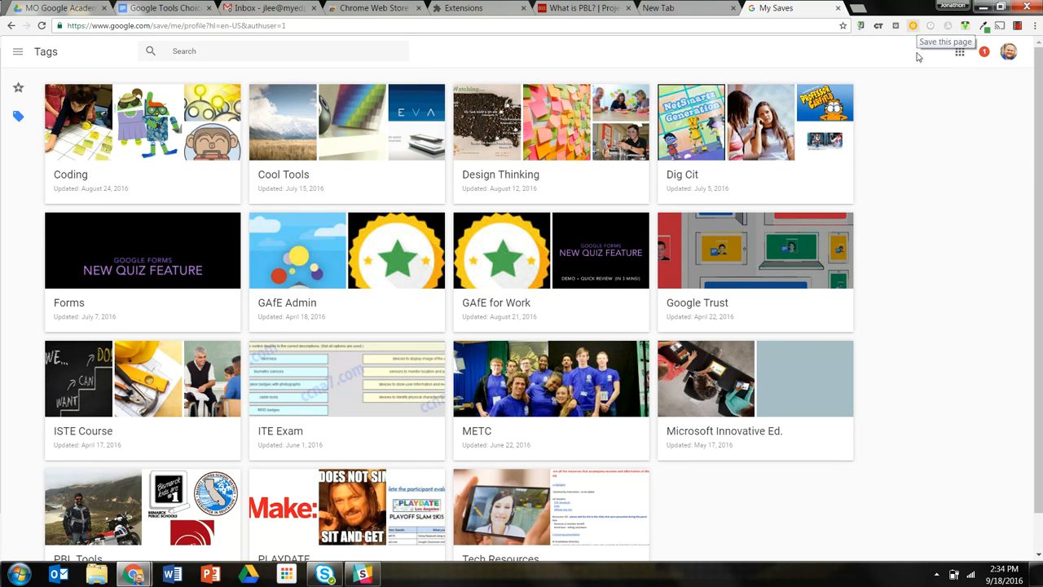
pyautogui.moveTo(932, 115)
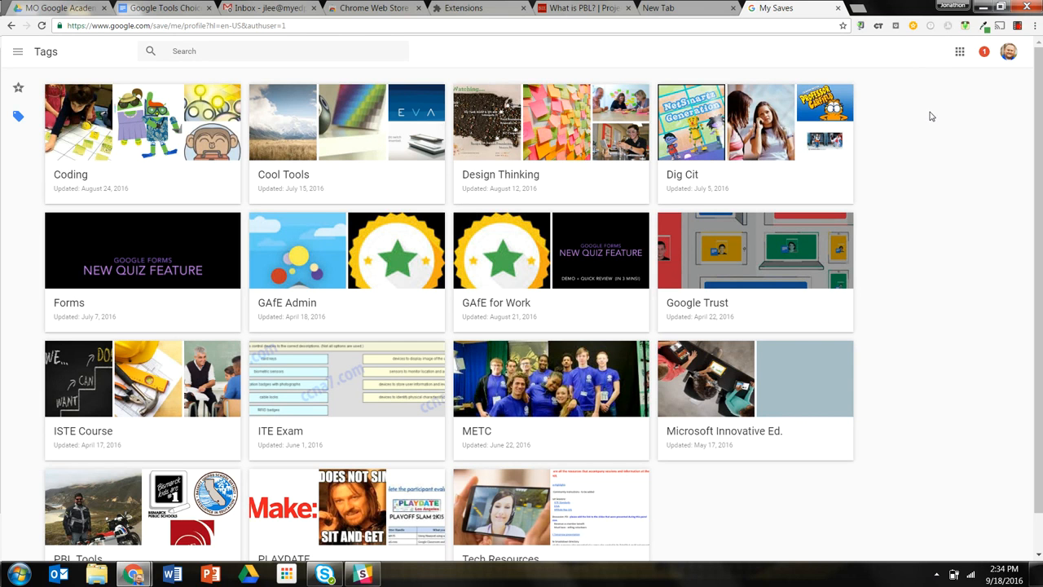
pyautogui.moveTo(925, 111)
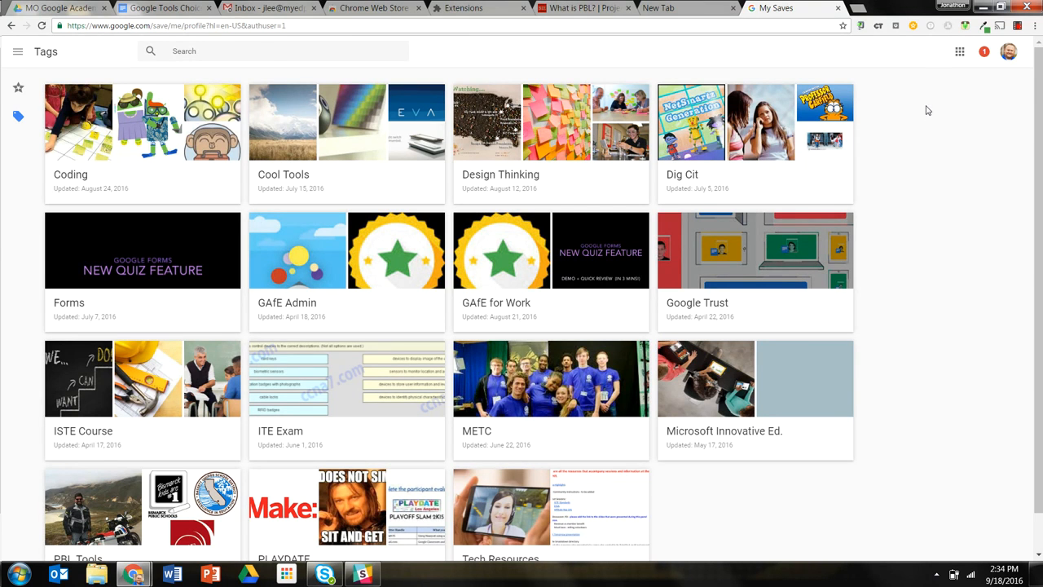